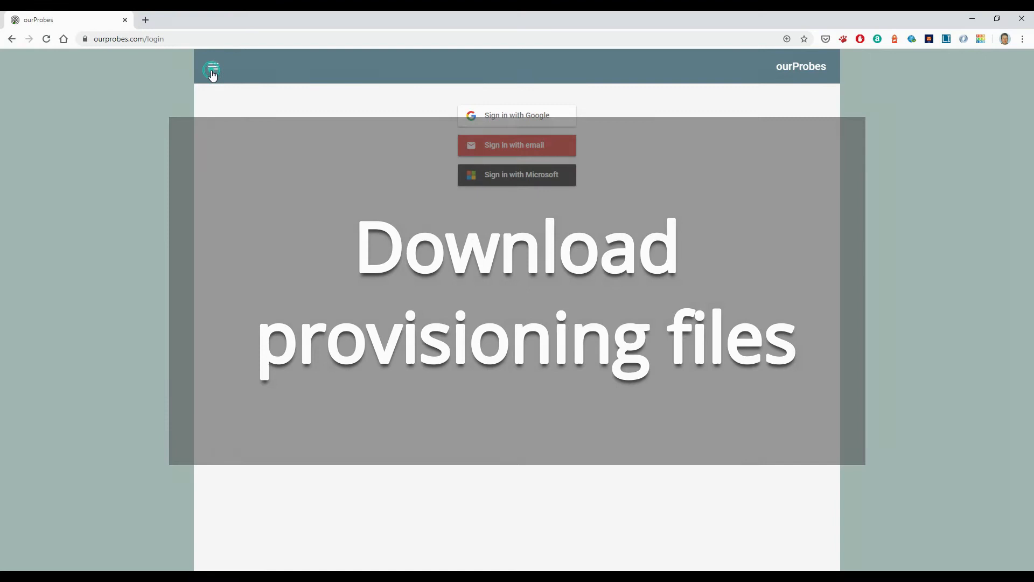
Download the deviceSetUp.zip package from the Device Setup section of the ourProbes Help page
left_click(211, 70)
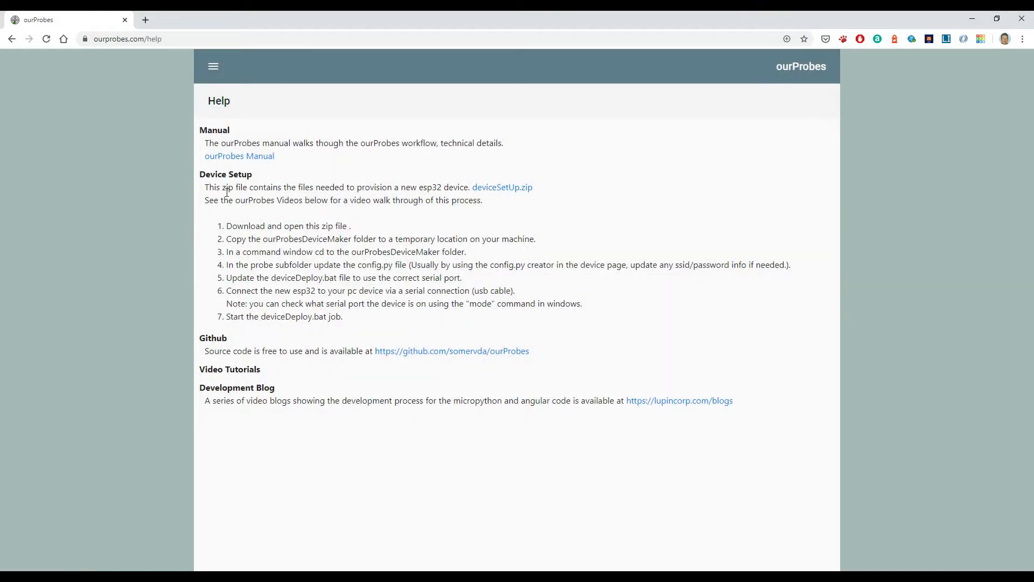
mouse_move(389, 226)
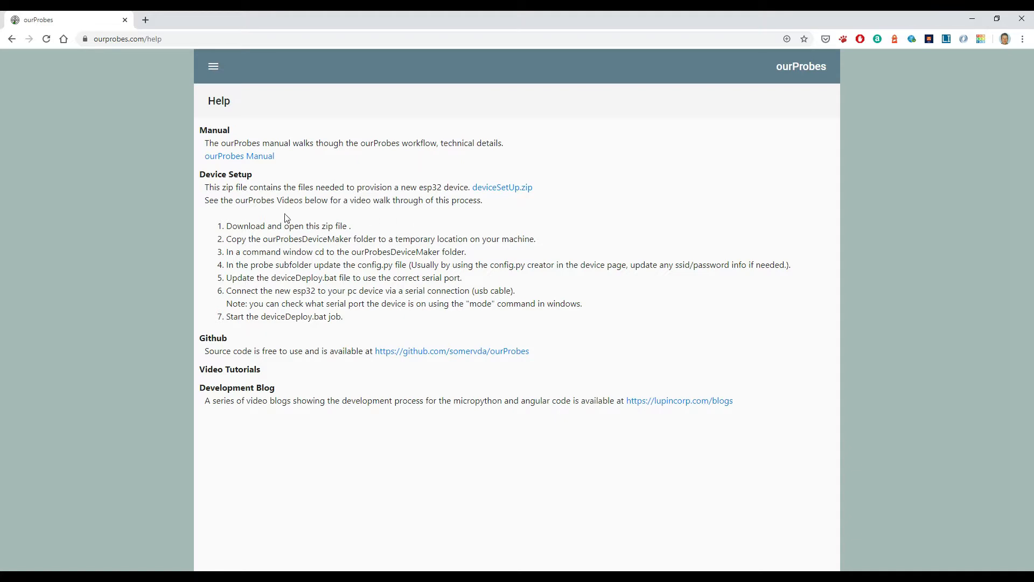
mouse_move(501, 188)
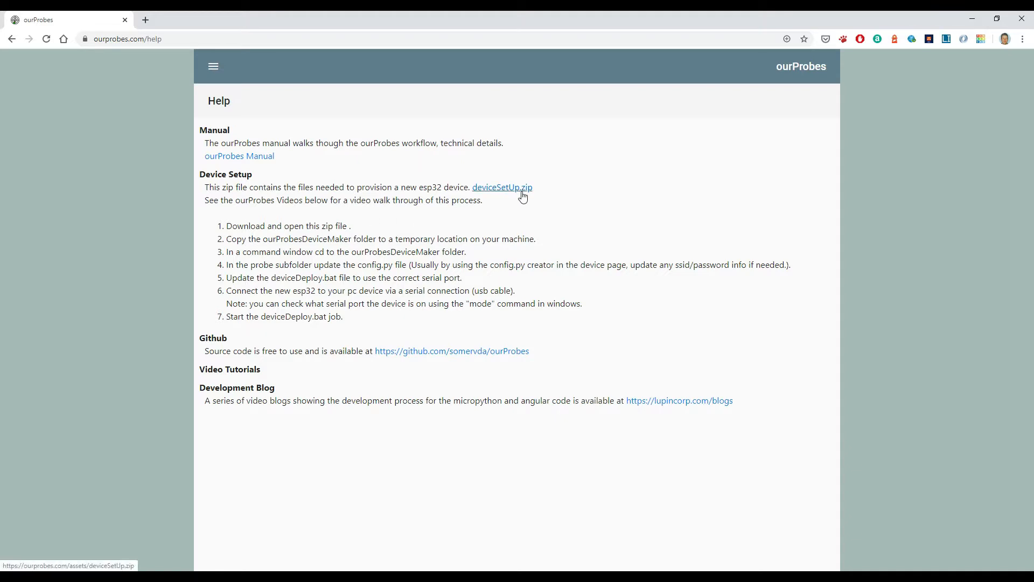
left_click(502, 187)
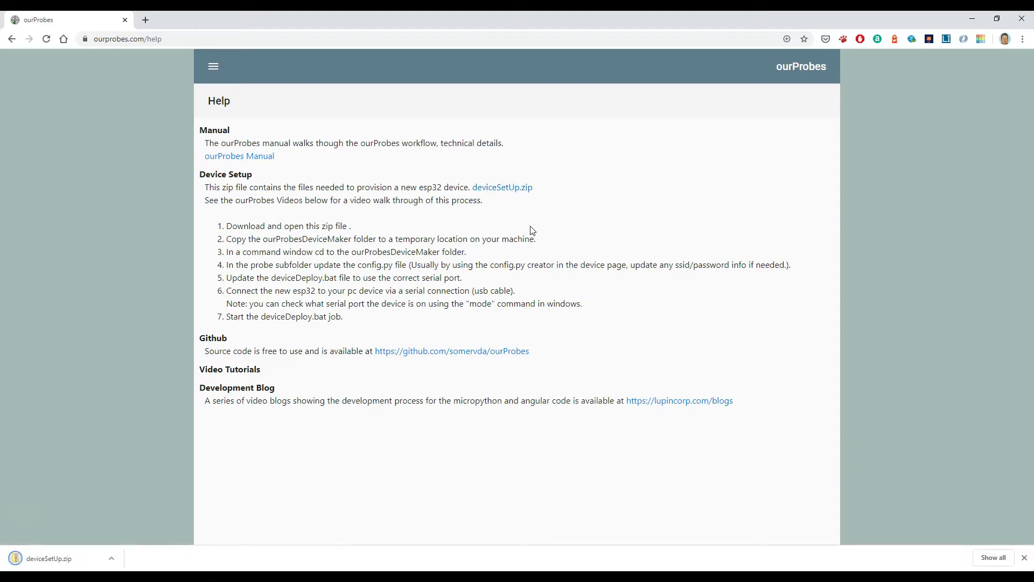
mouse_move(296, 201)
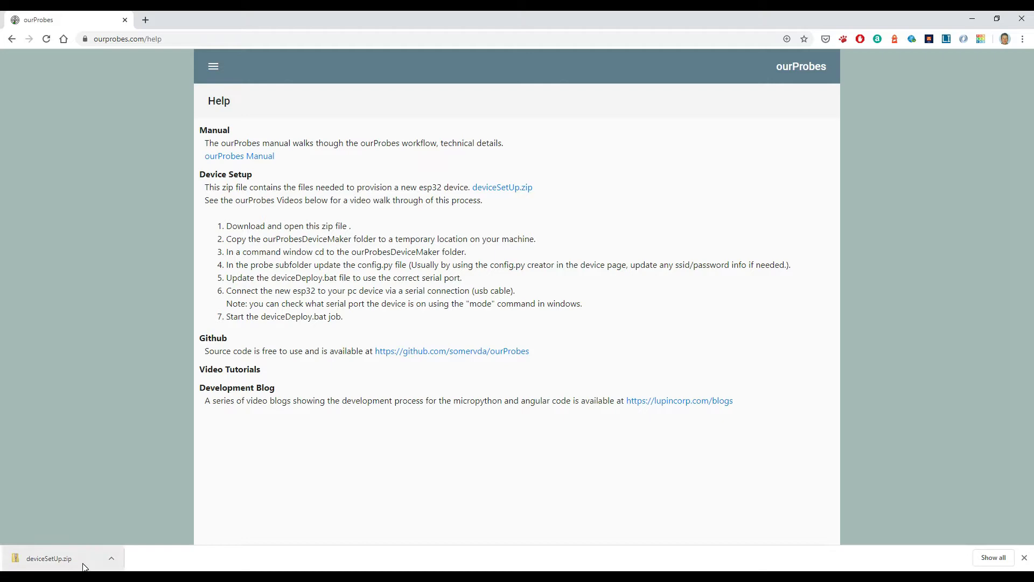
Copy the ourProbesDeviceMaker folder from deviceSetUp.zip and paste it into C:\temp
left_click(47, 559)
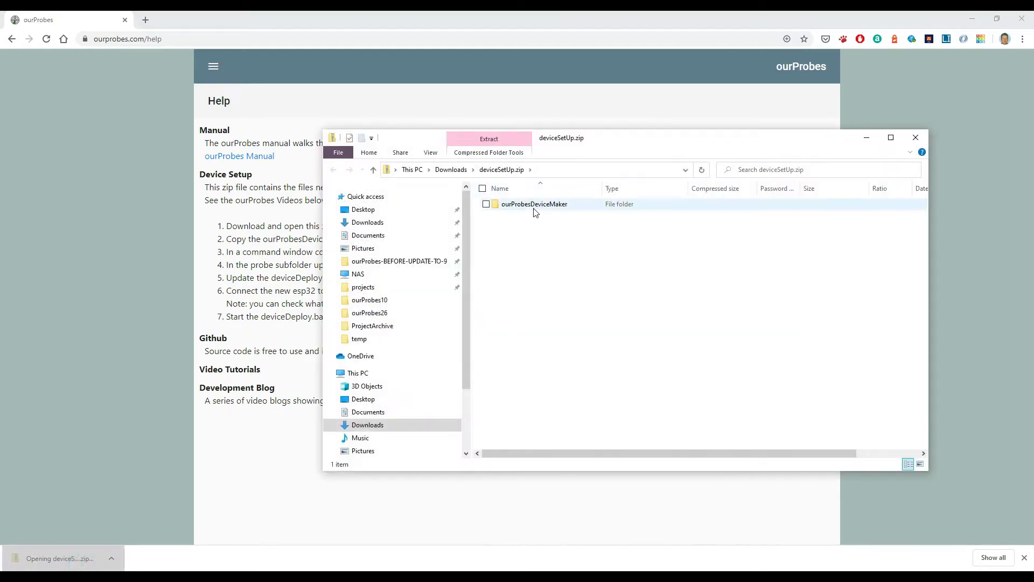
right_click(533, 204)
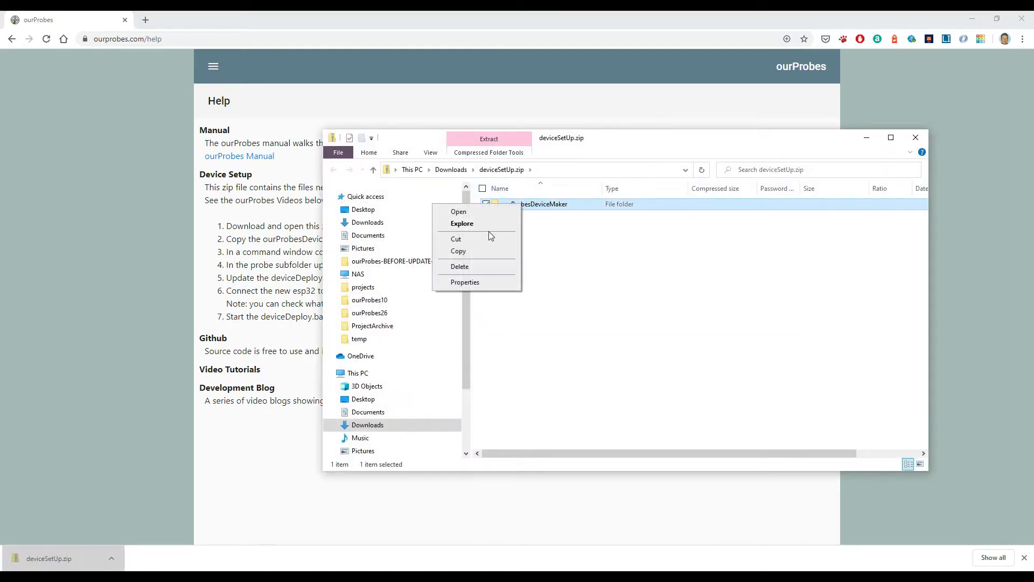
mouse_move(471, 238)
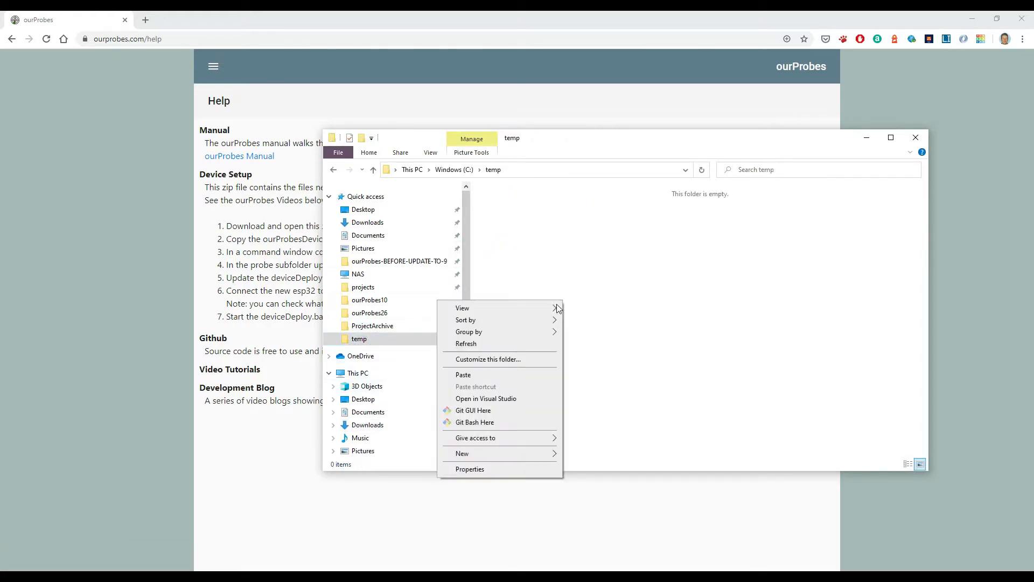
left_click(462, 374)
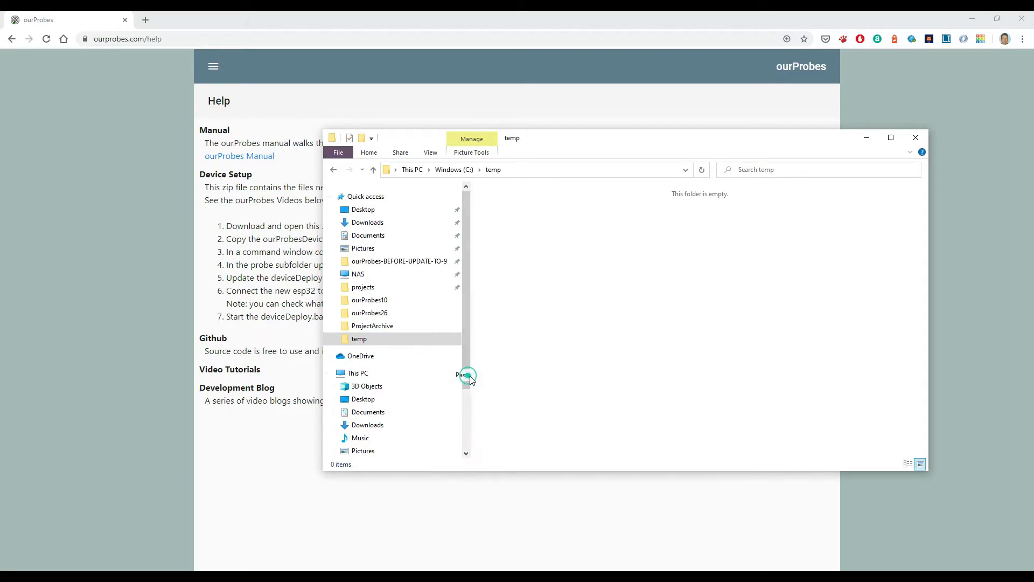
left_click(465, 375)
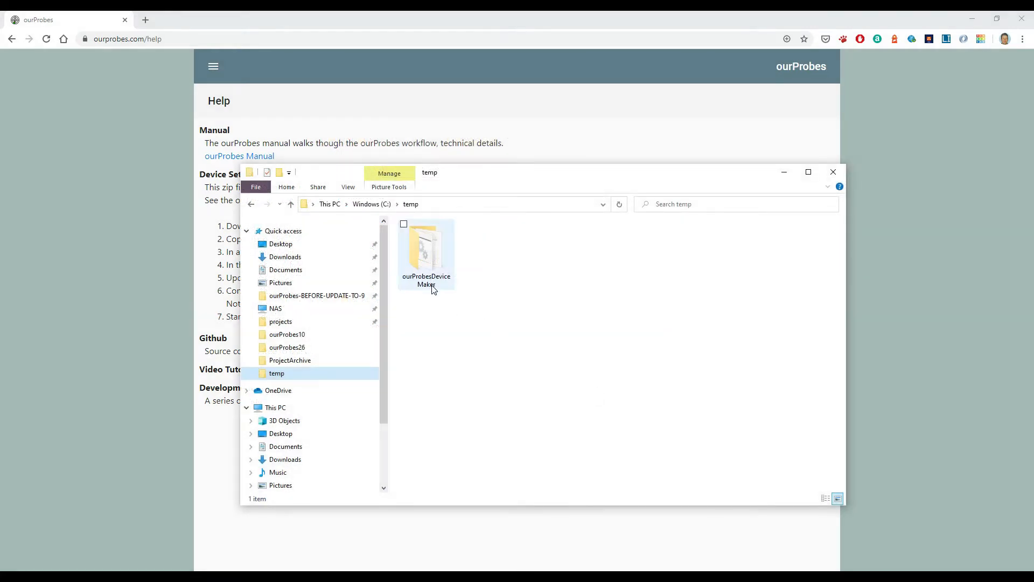
Open C:\temp\ourProbesDeviceMaker and select its folder path in the address bar
double_click(426, 251)
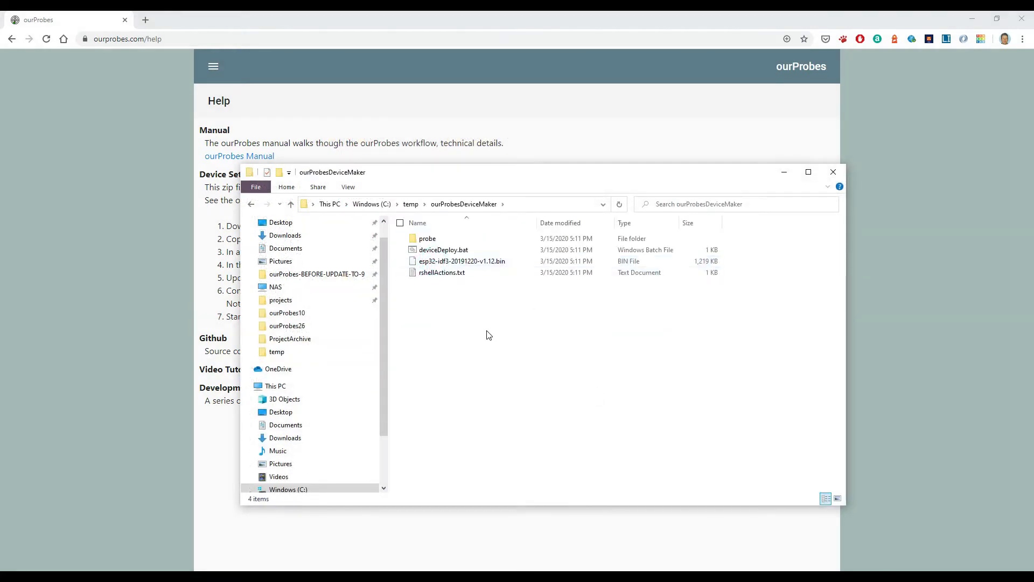
left_click(462, 203)
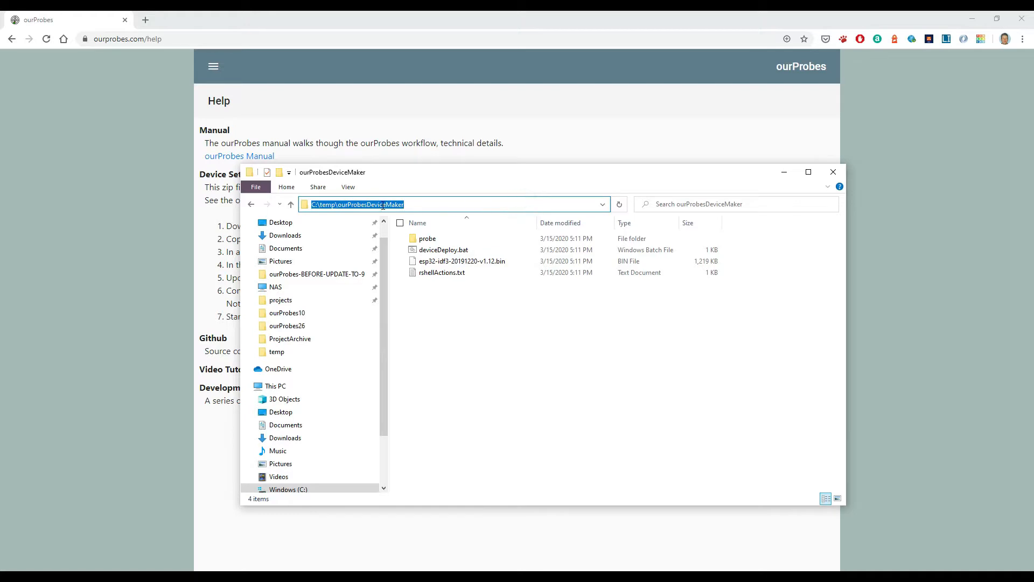
right_click(355, 204)
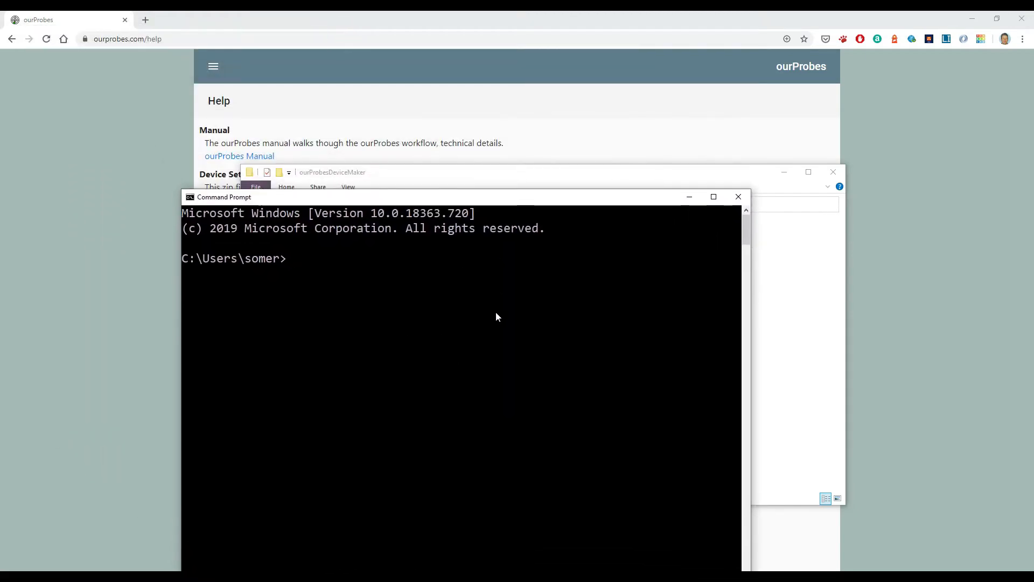
Run 'cd C:\temp\ourProbesDeviceMaker' in Command Prompt
type("cd C:\\temp\\ourProbesDeviceMaker")
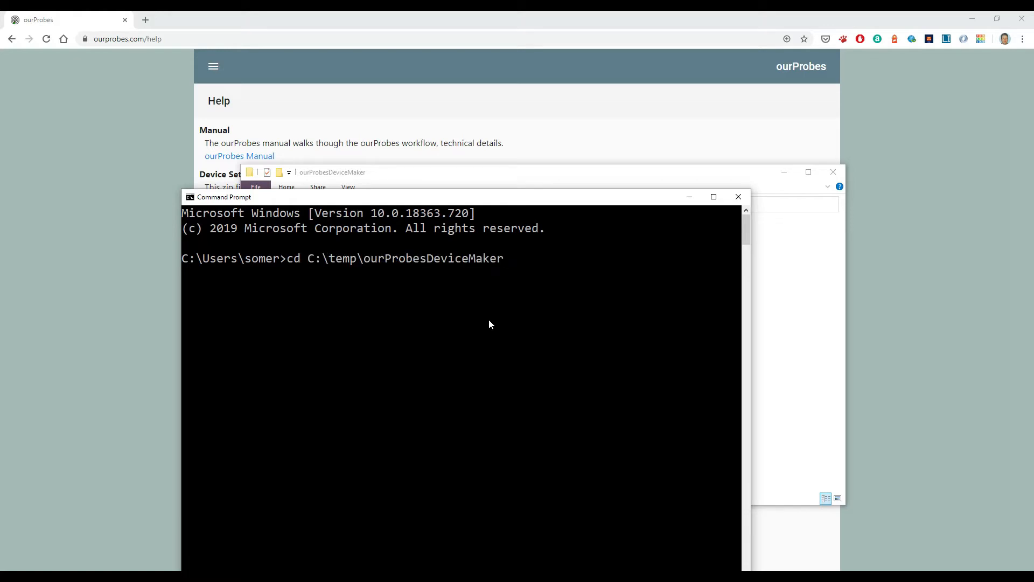
key("enter")
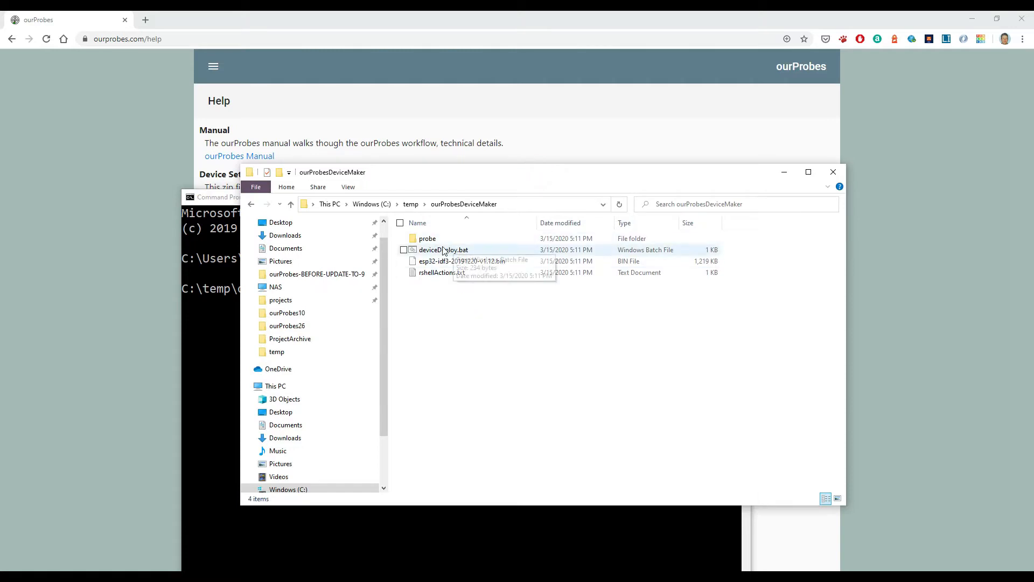
Open probe\config.py in Notepad, review its settings, and close Notepad
double_click(427, 238)
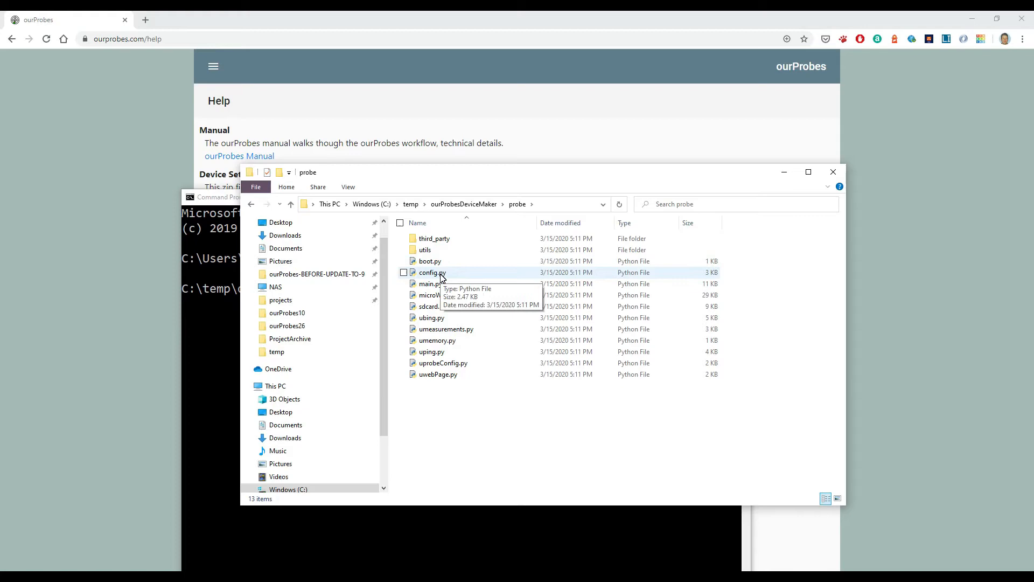
right_click(430, 273)
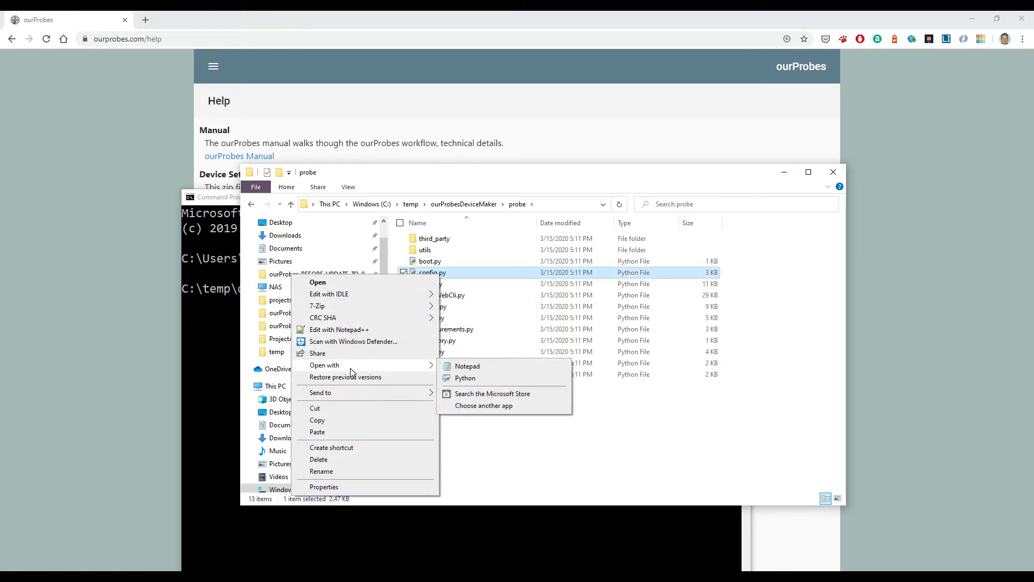
left_click(466, 366)
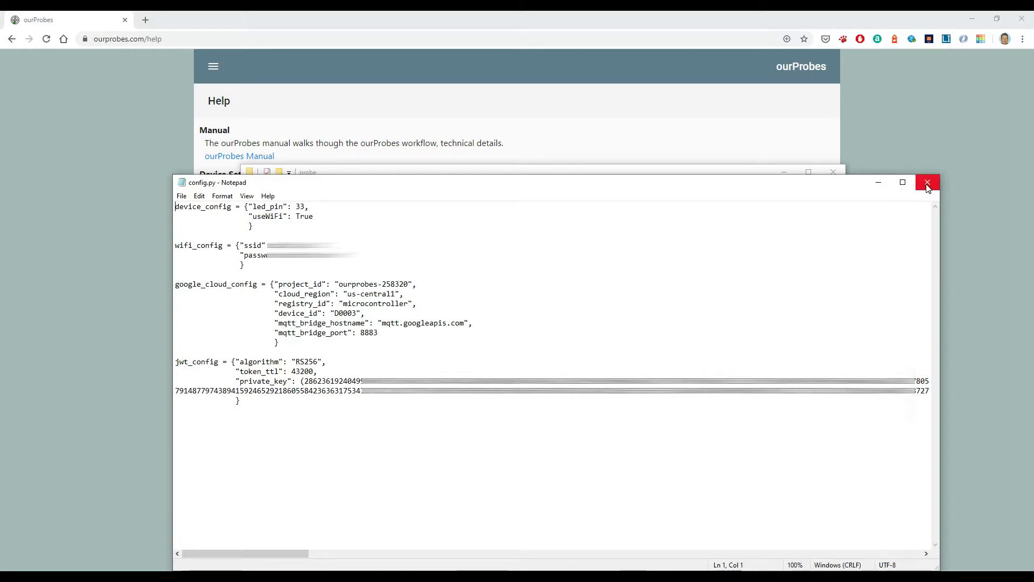
left_click(928, 182)
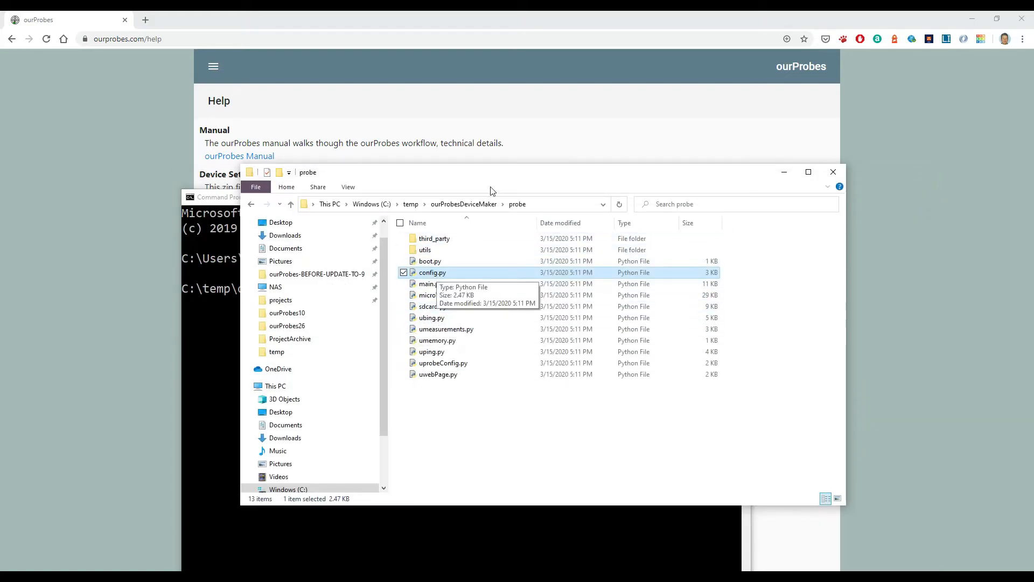
Sign in to ourProbes through the site's login page
left_click(213, 66)
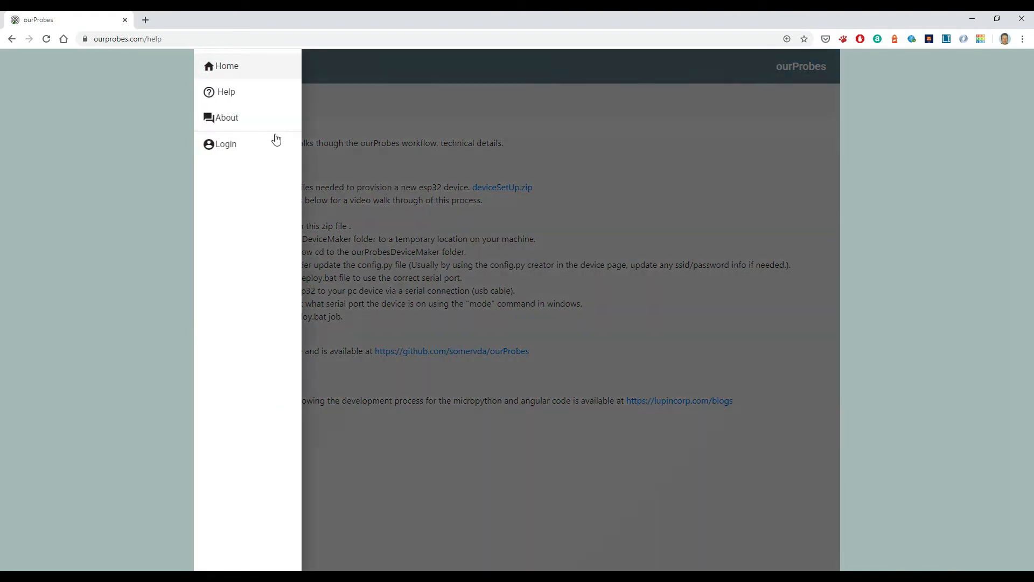
left_click(225, 144)
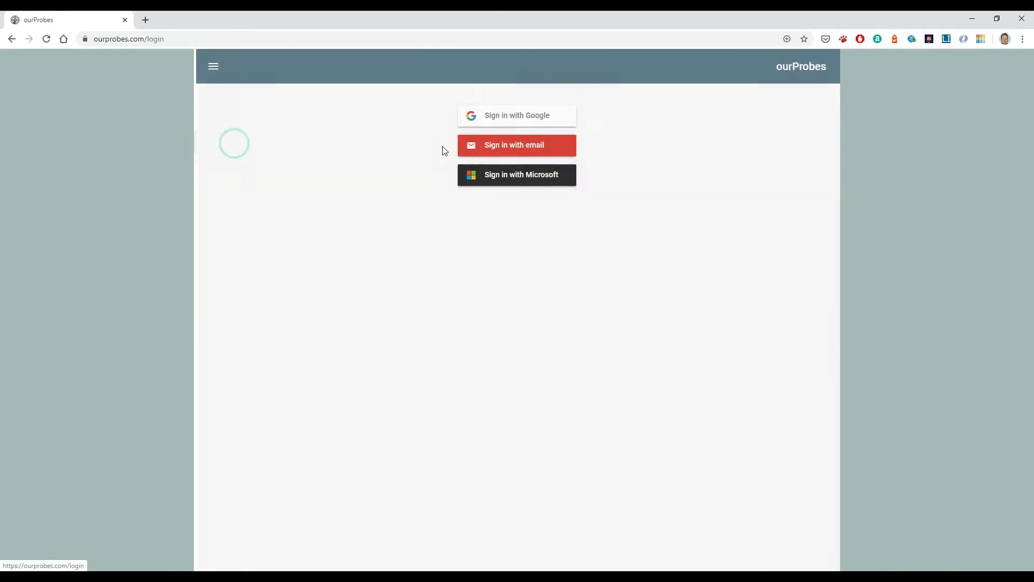
left_click(517, 114)
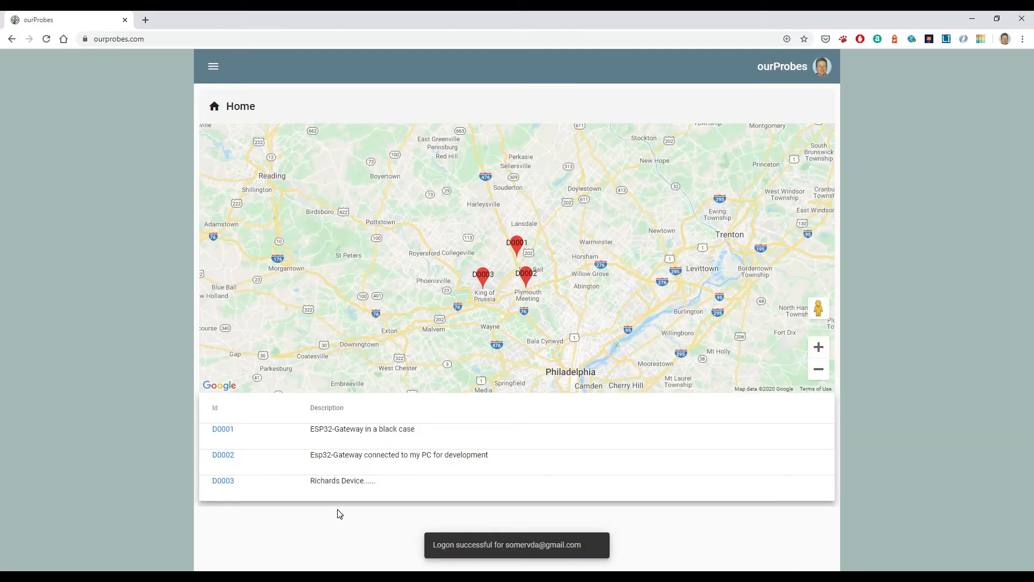
Generate and download D0003_config.py from device D0003's page, then open its download folder
left_click(223, 480)
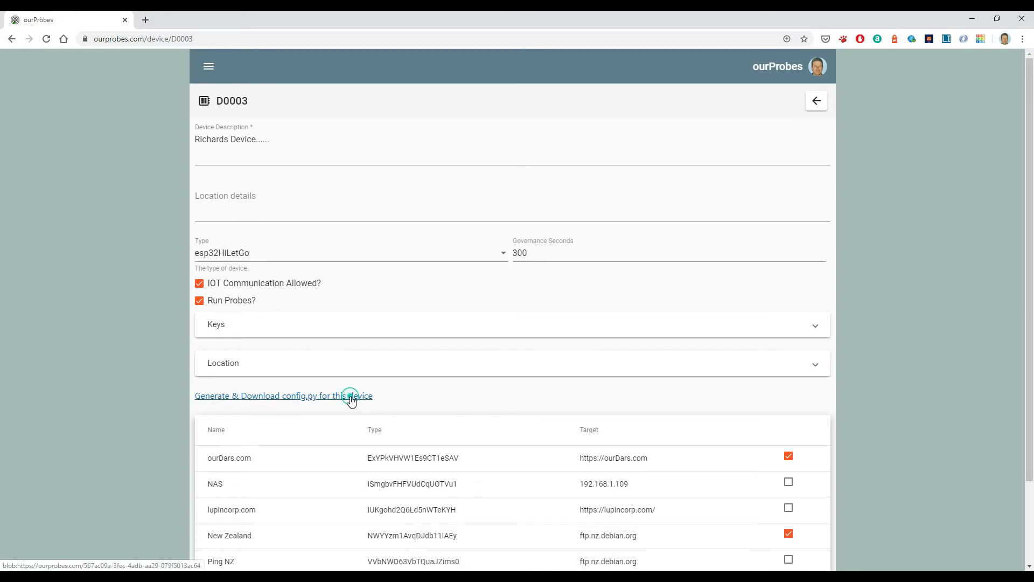
left_click(284, 395)
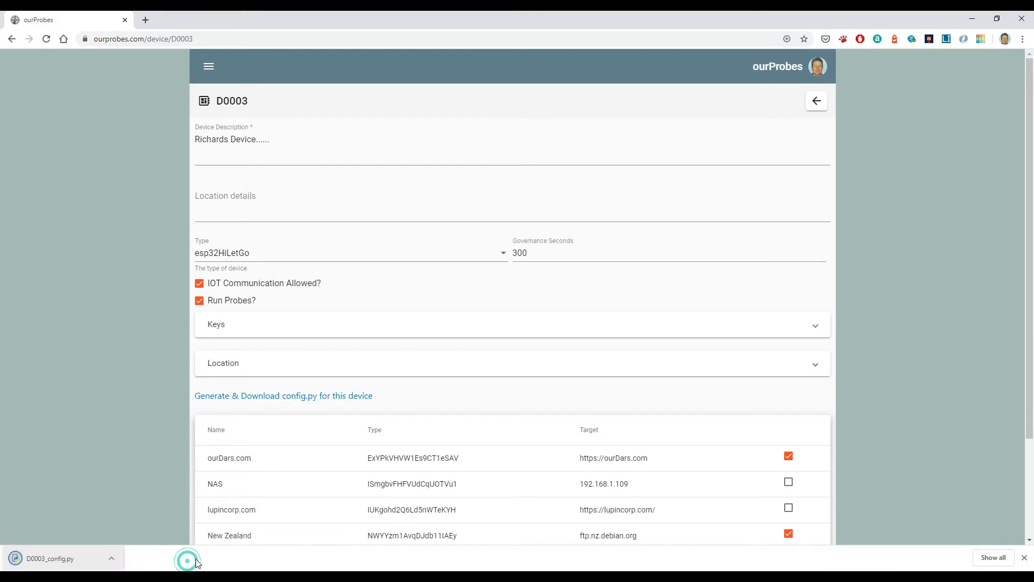
left_click(111, 558)
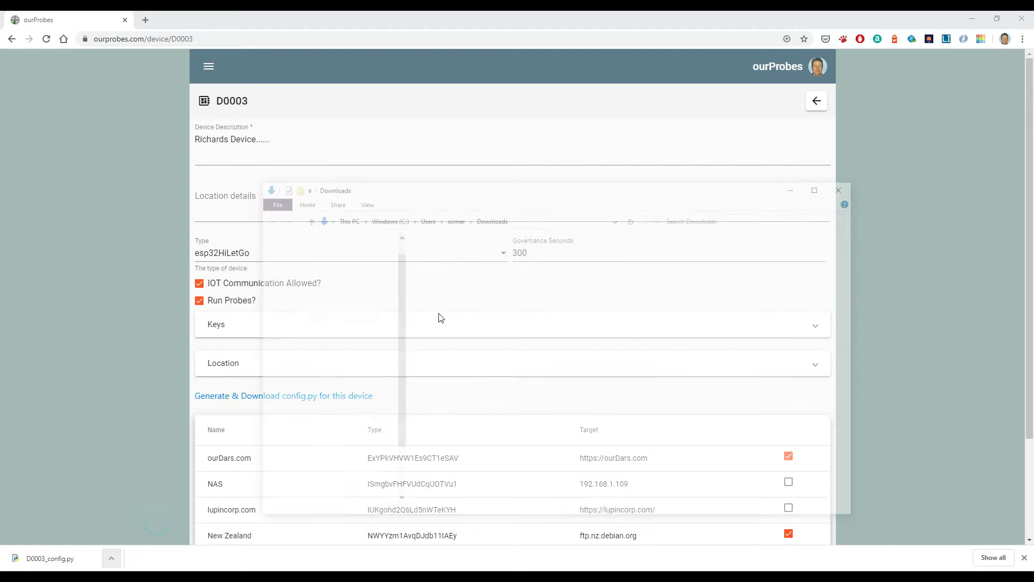
Paste the downloaded D0003 config over config.py in probe, then return to ourProbesDeviceMaker
right_click(438, 267)
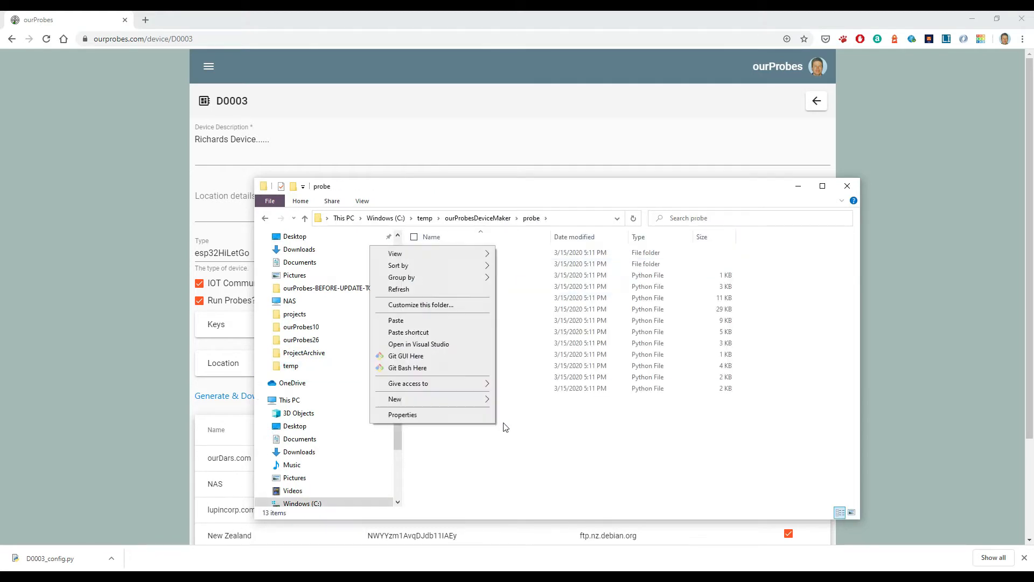
left_click(396, 320)
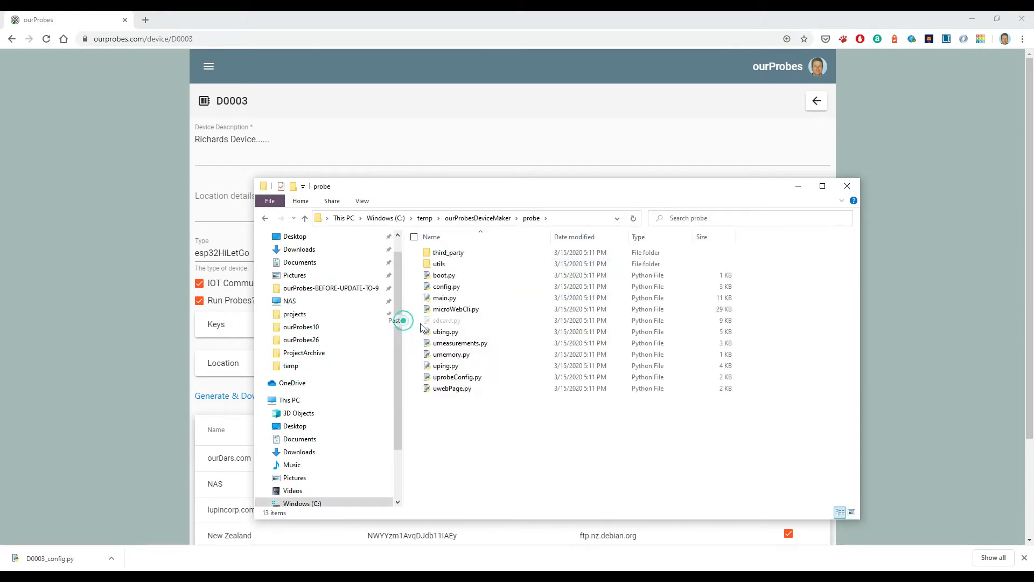
left_click(446, 286)
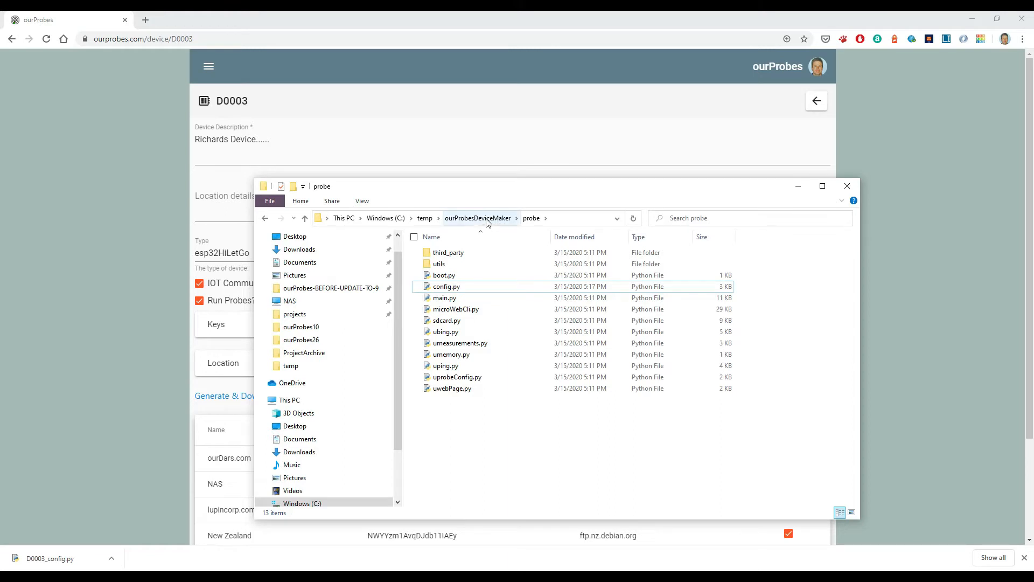
left_click(477, 217)
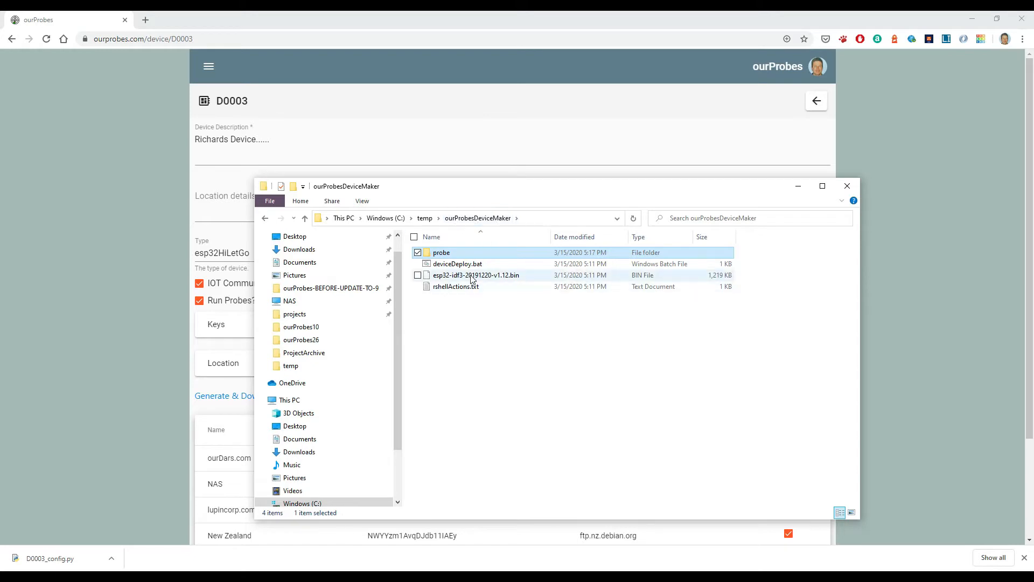
right_click(456, 264)
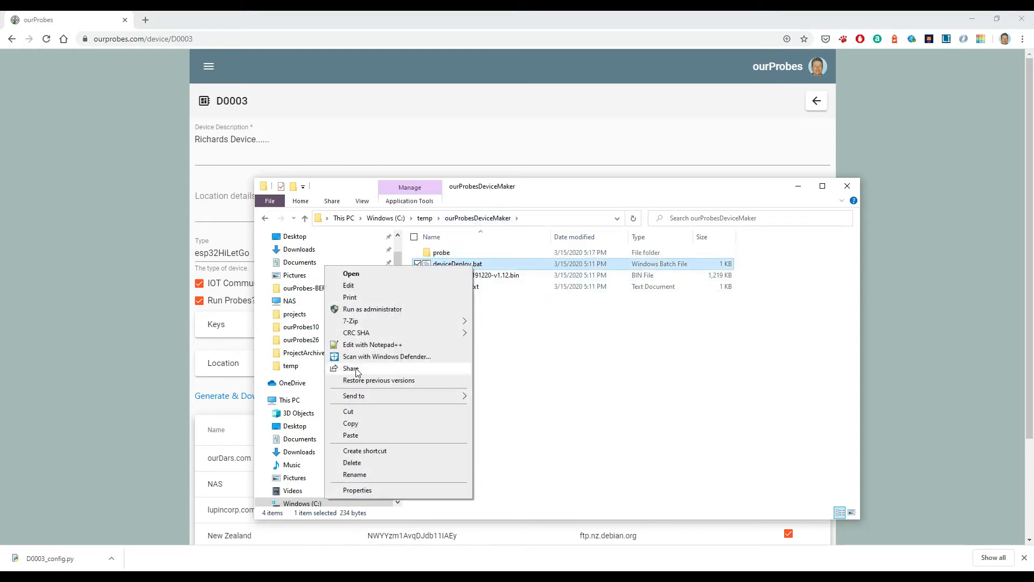
mouse_move(356, 414)
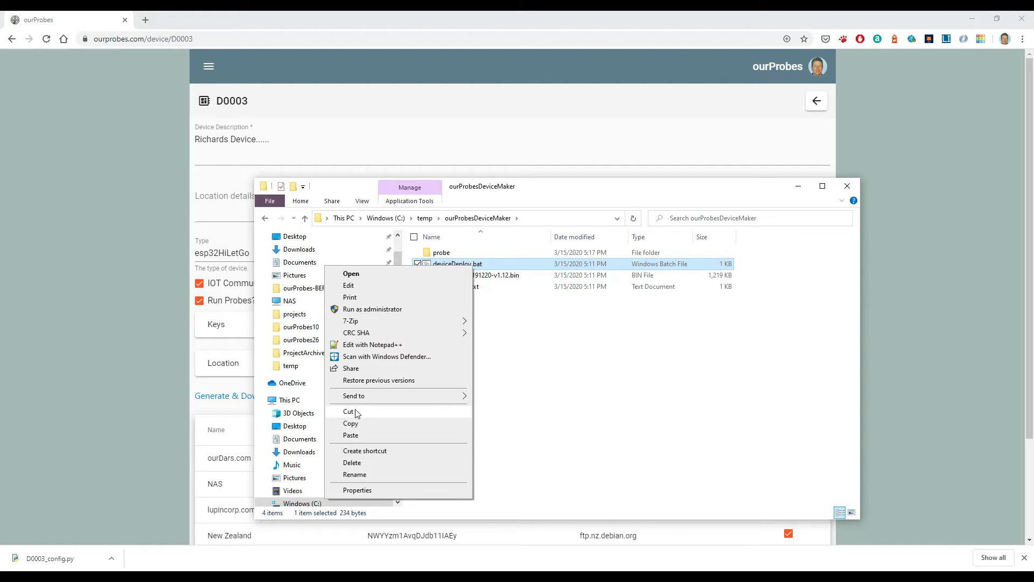
mouse_move(369, 356)
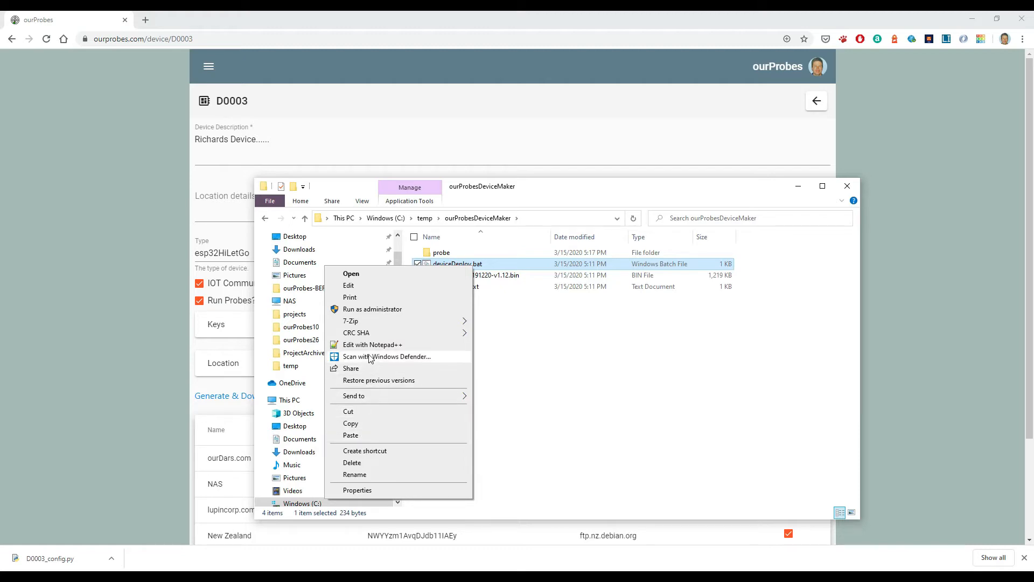
Open deviceDeploy.bat in Notepad++ and decline keeping the missing probeDeploy.bat
left_click(372, 344)
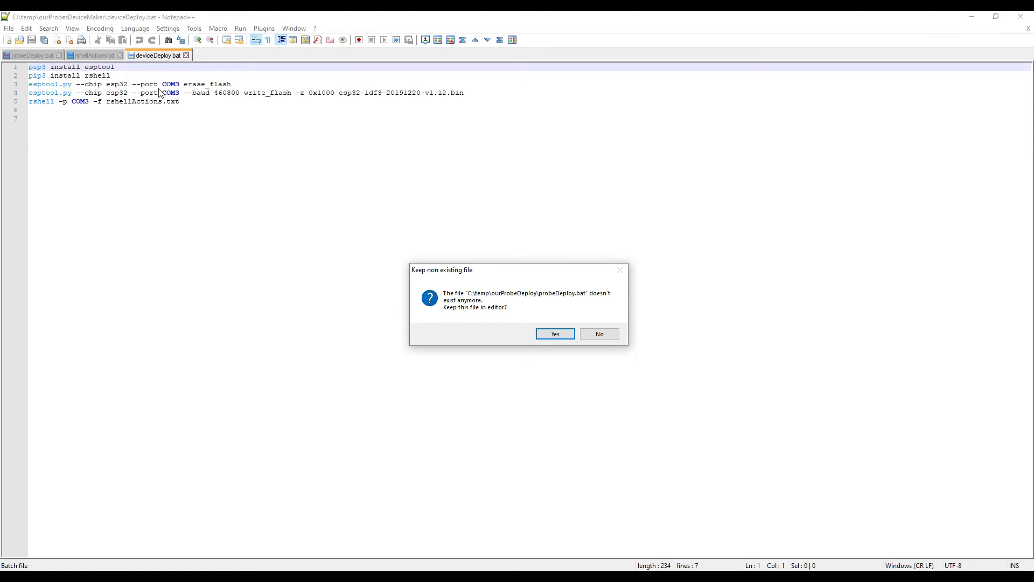
mouse_move(220, 117)
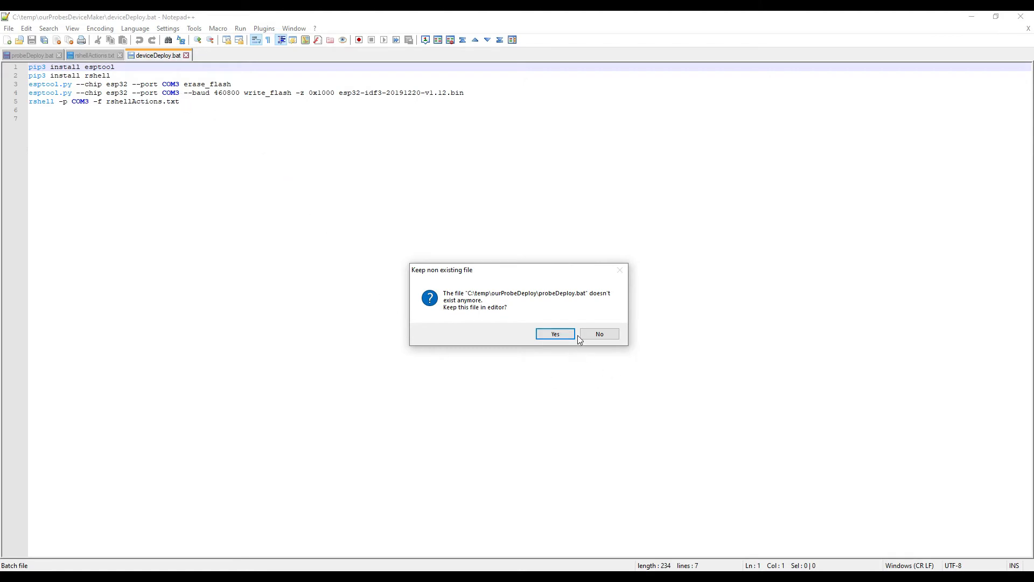
left_click(599, 334)
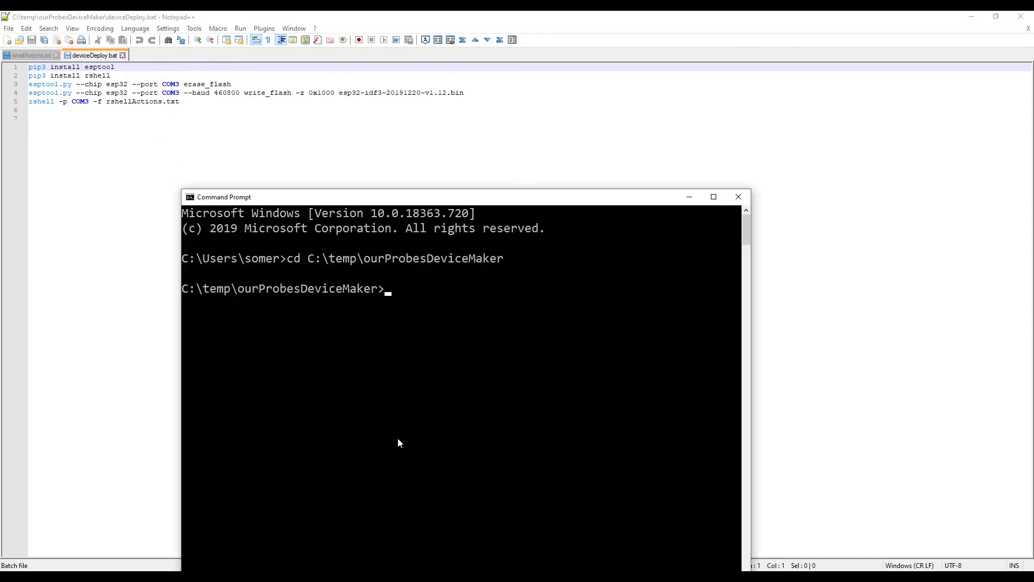
Run 'mode' to confirm COM3 at 115200 baud, then close Command Prompt
type("mode")
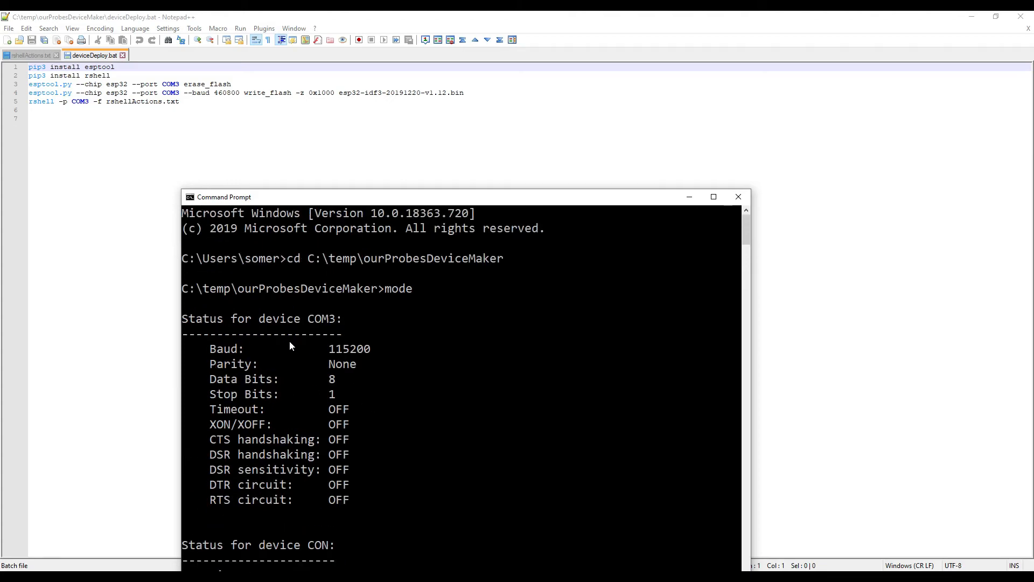
mouse_move(411, 452)
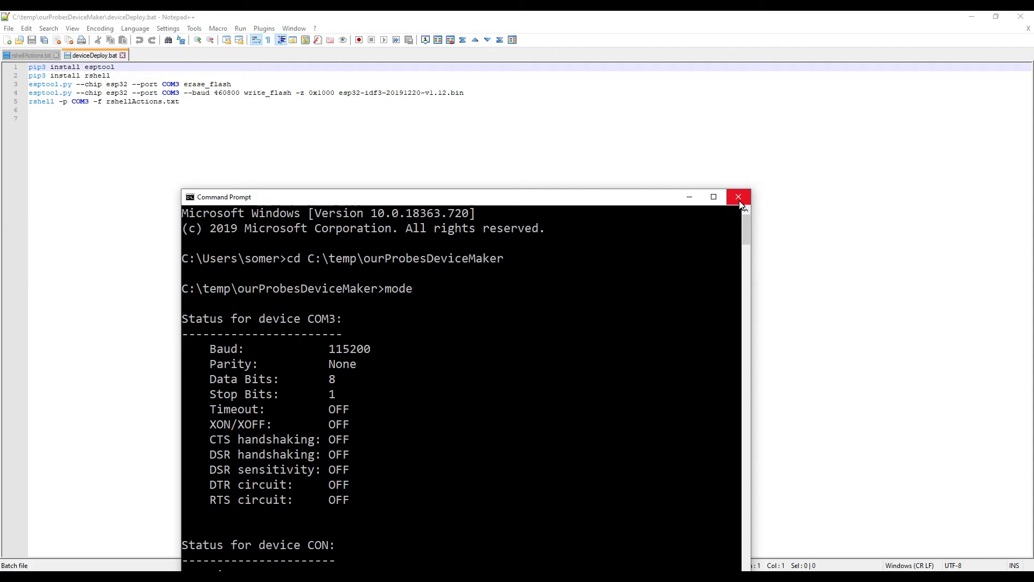
left_click(739, 197)
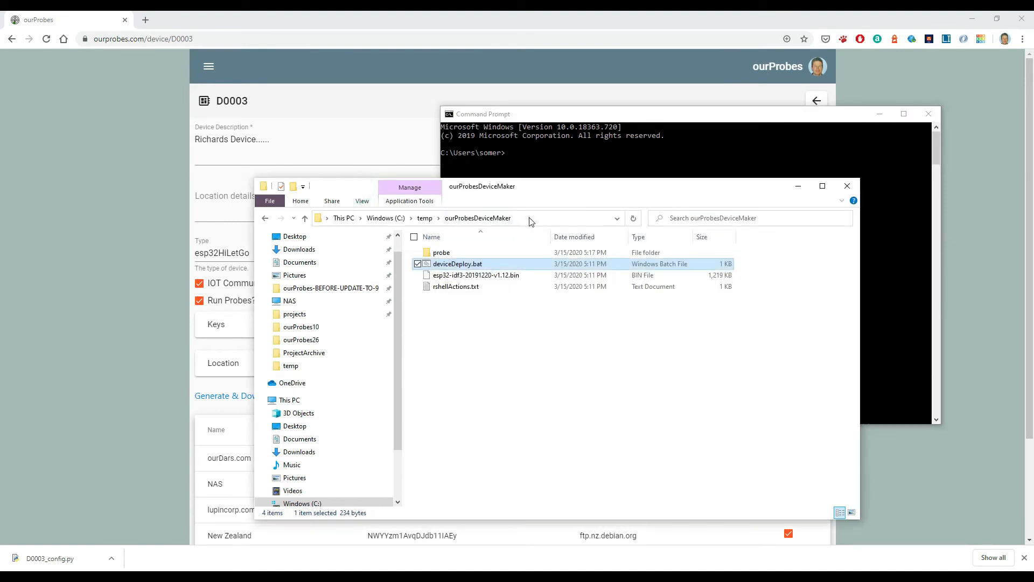
In a new Command Prompt, cd to C:\temp\ourProbesDeviceMaker and type 'devicedeploy' unrun
right_click(468, 217)
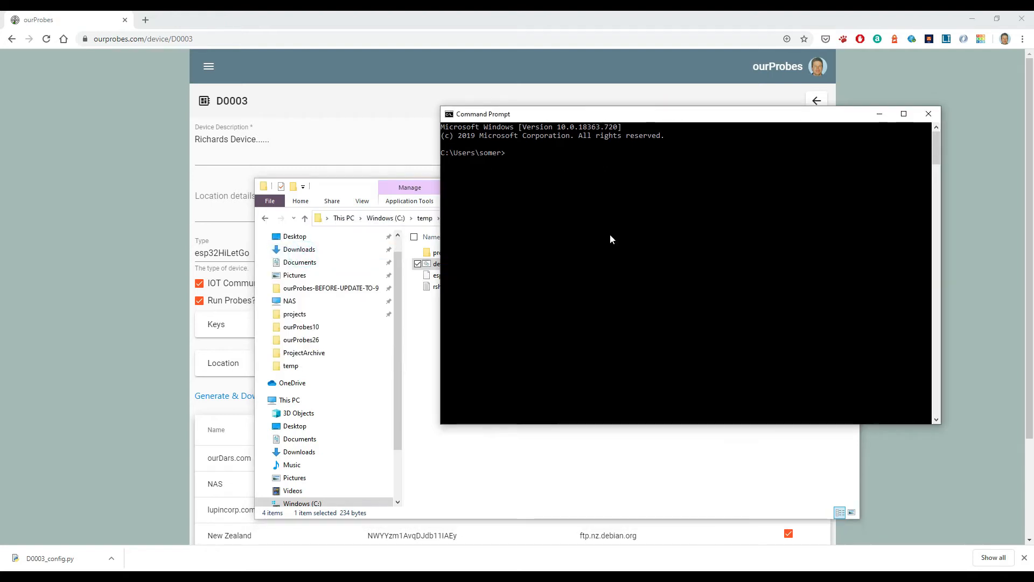
type("cd")
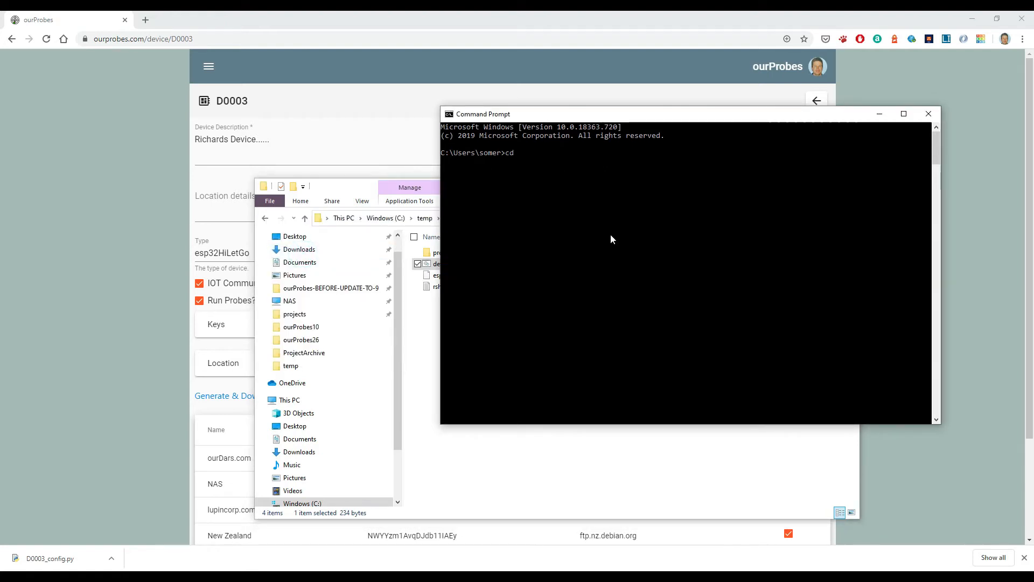
type("C:\\temp\\ourProbesDeviceMaker")
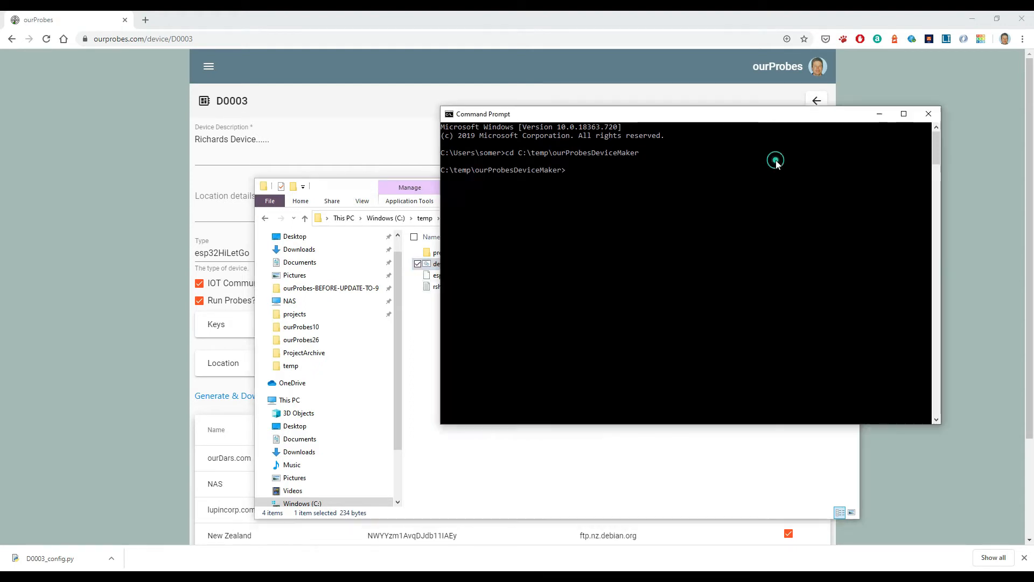
type("de")
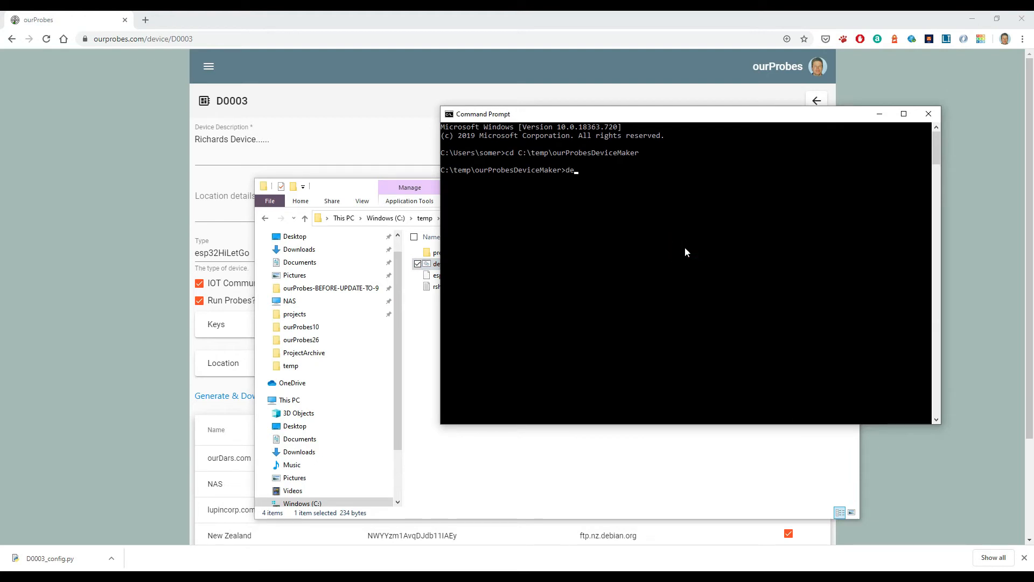
type("viced")
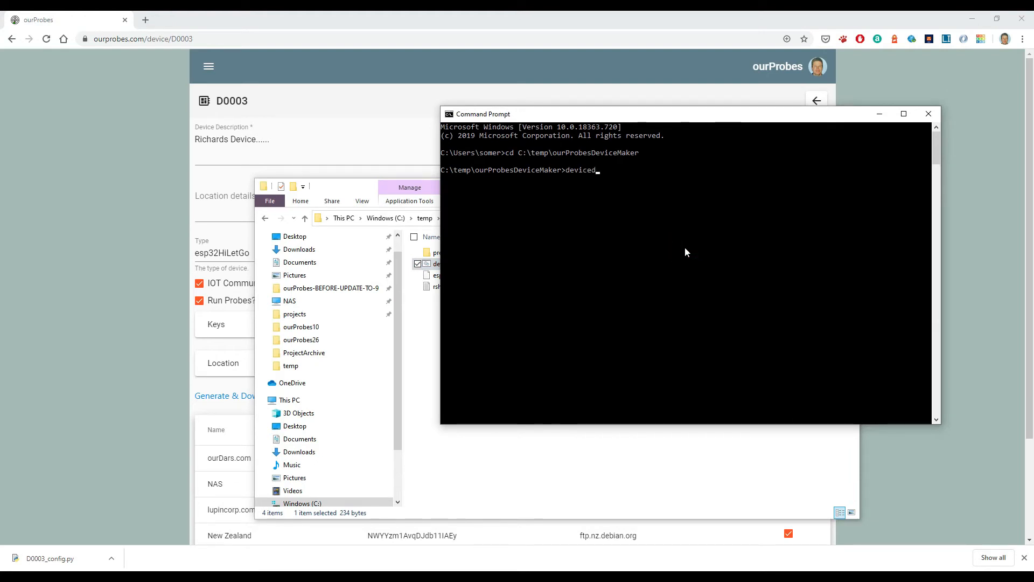
type("eploy")
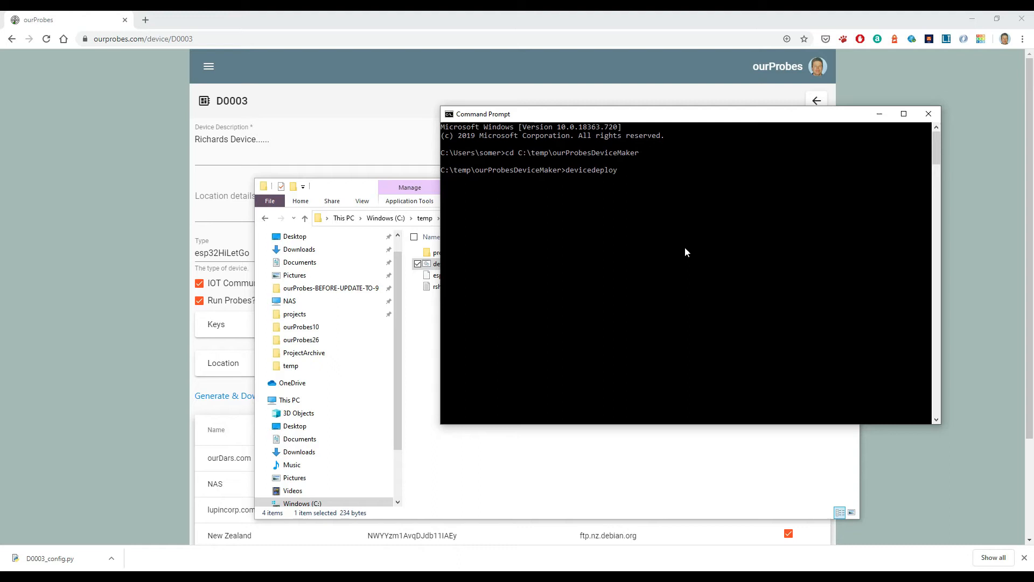